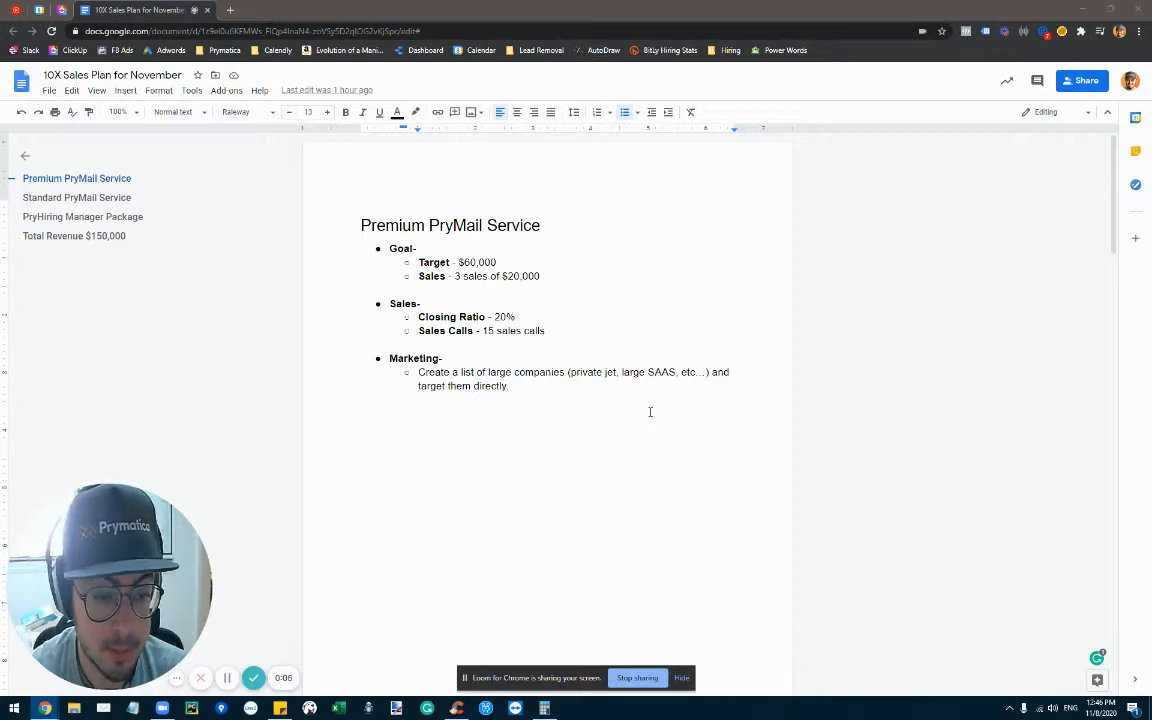
mouse_move(726, 176)
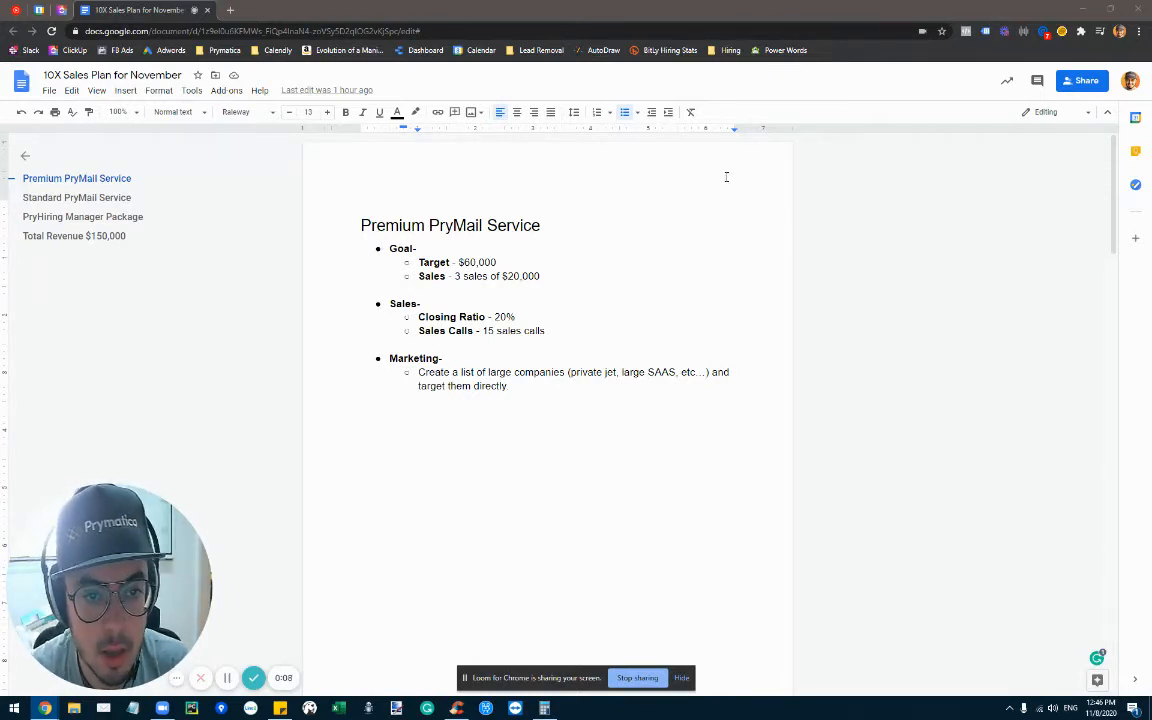
mouse_move(870, 110)
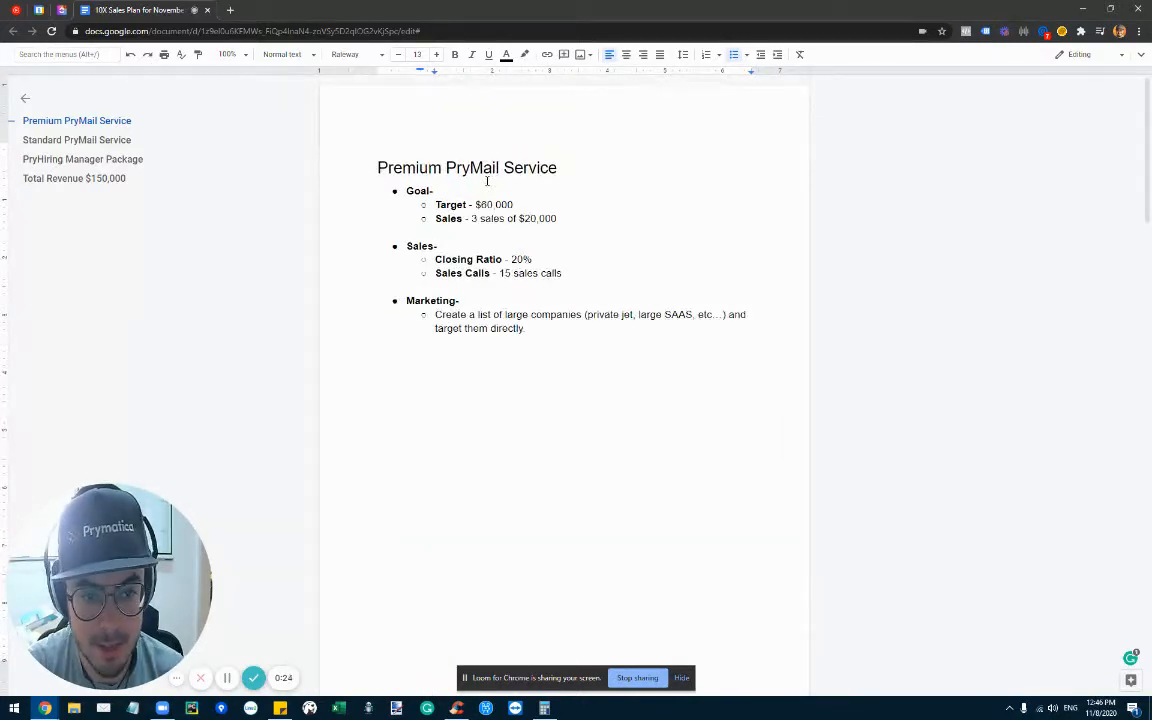
click(76, 140)
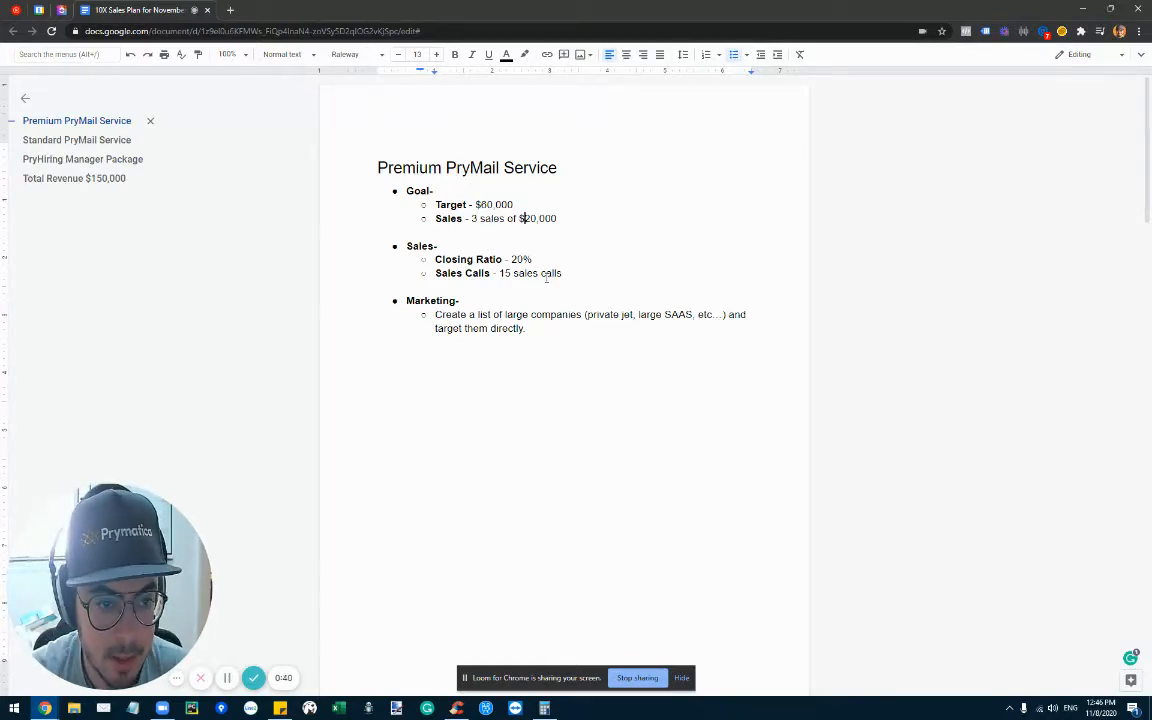
mouse_move(458, 148)
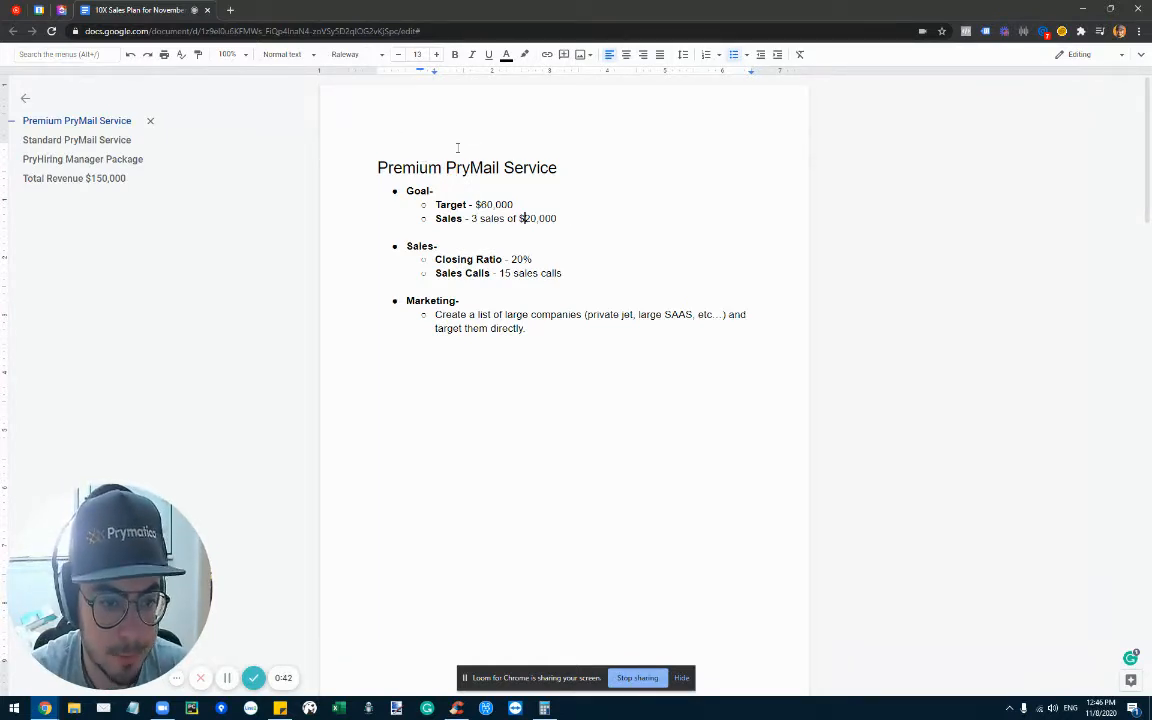
Step: Navigate via the outline to the Standard PryMail Service section with its $40,000 target
scroll(down, 3)
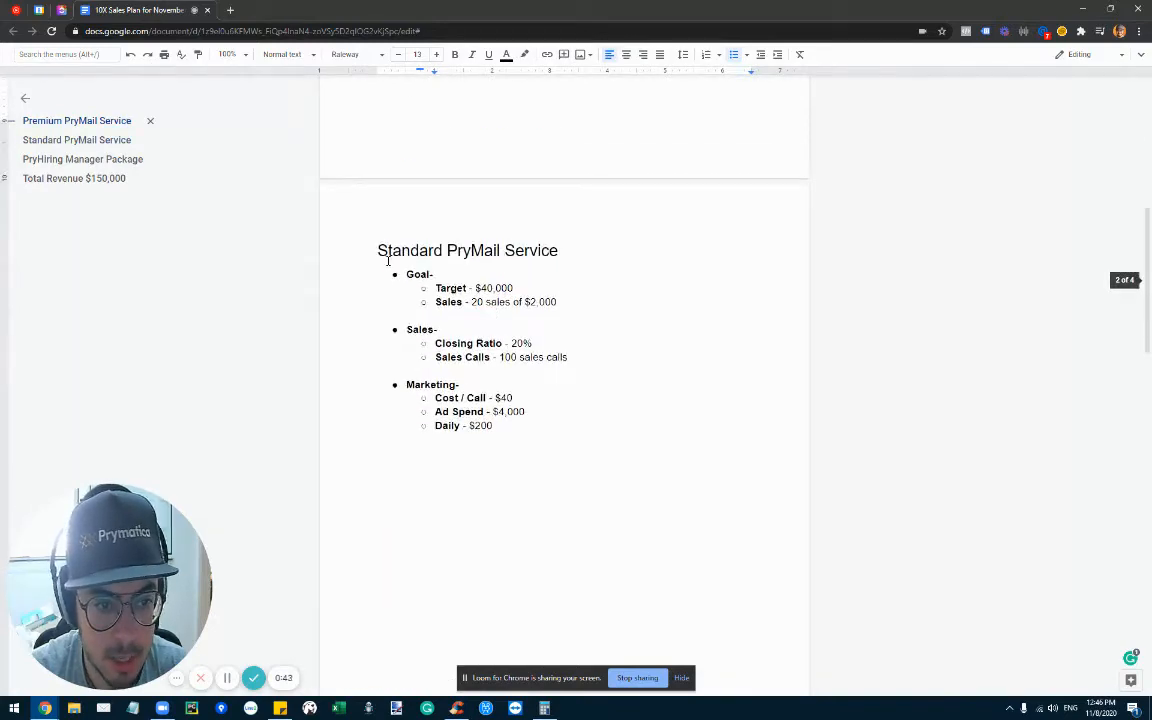
scroll(down, 3)
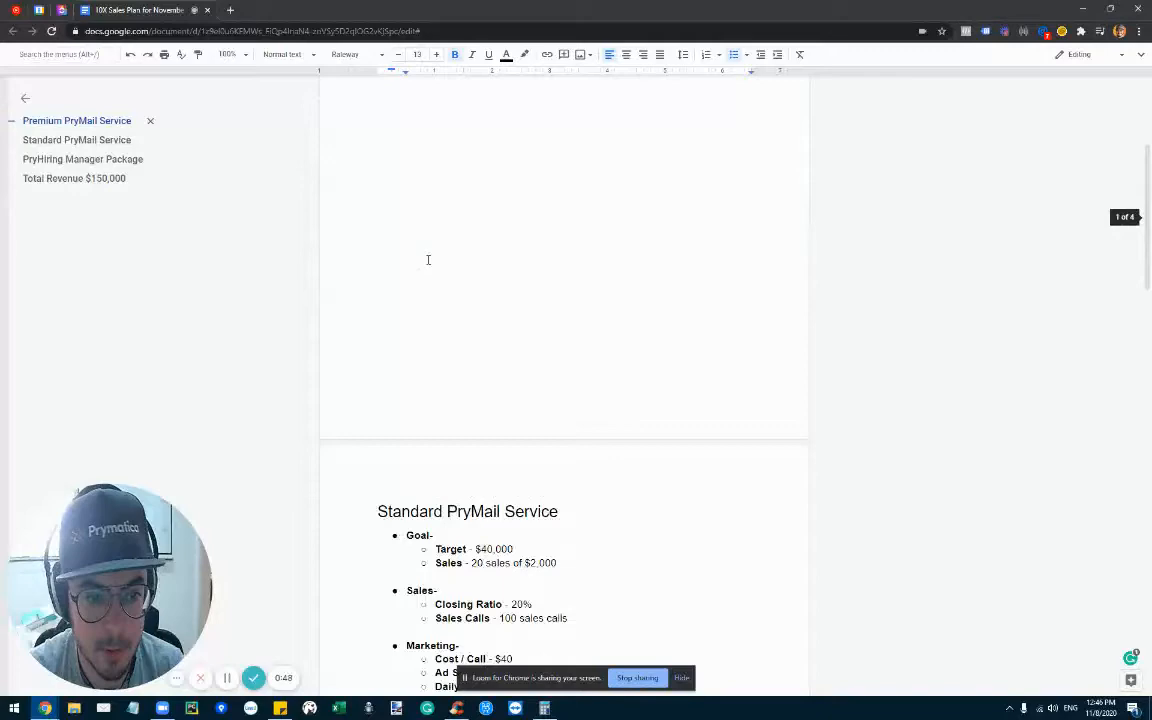
click(76, 140)
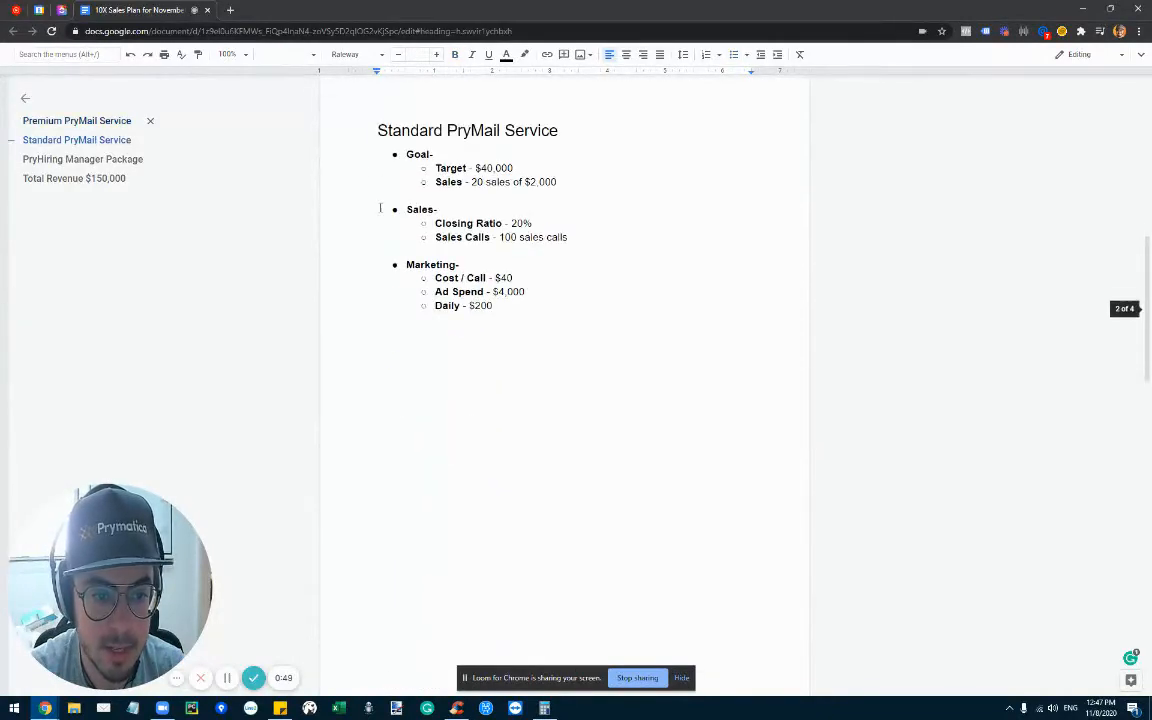
click(76, 120)
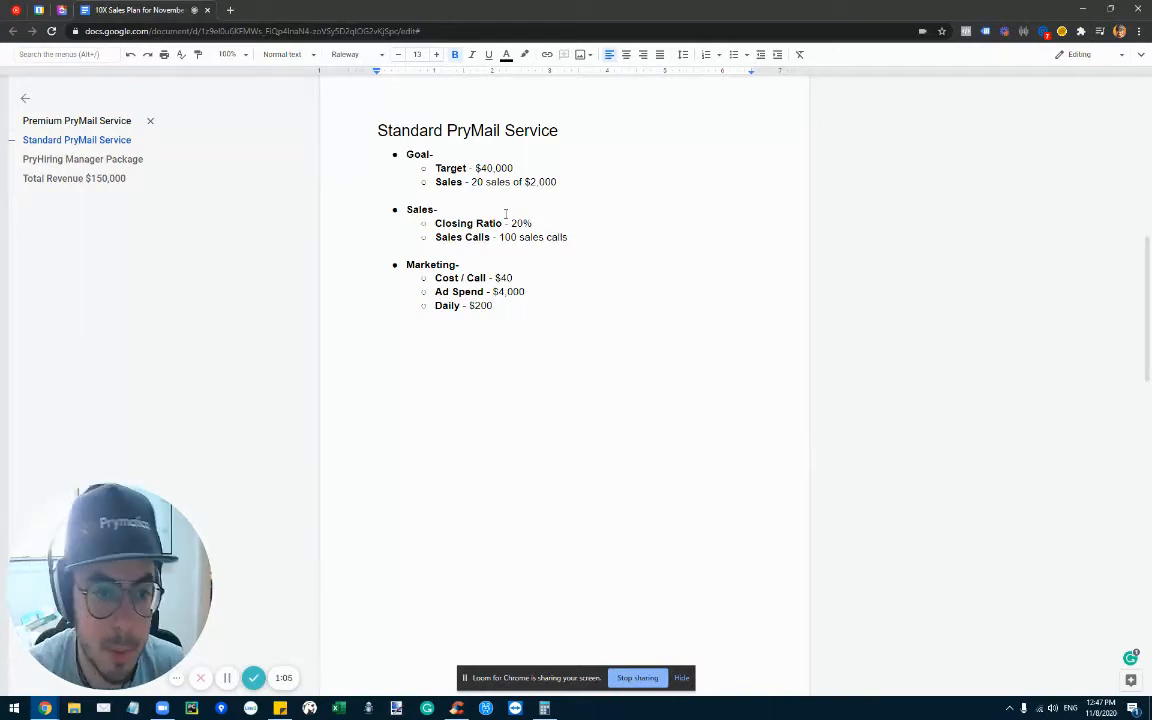
click(76, 120)
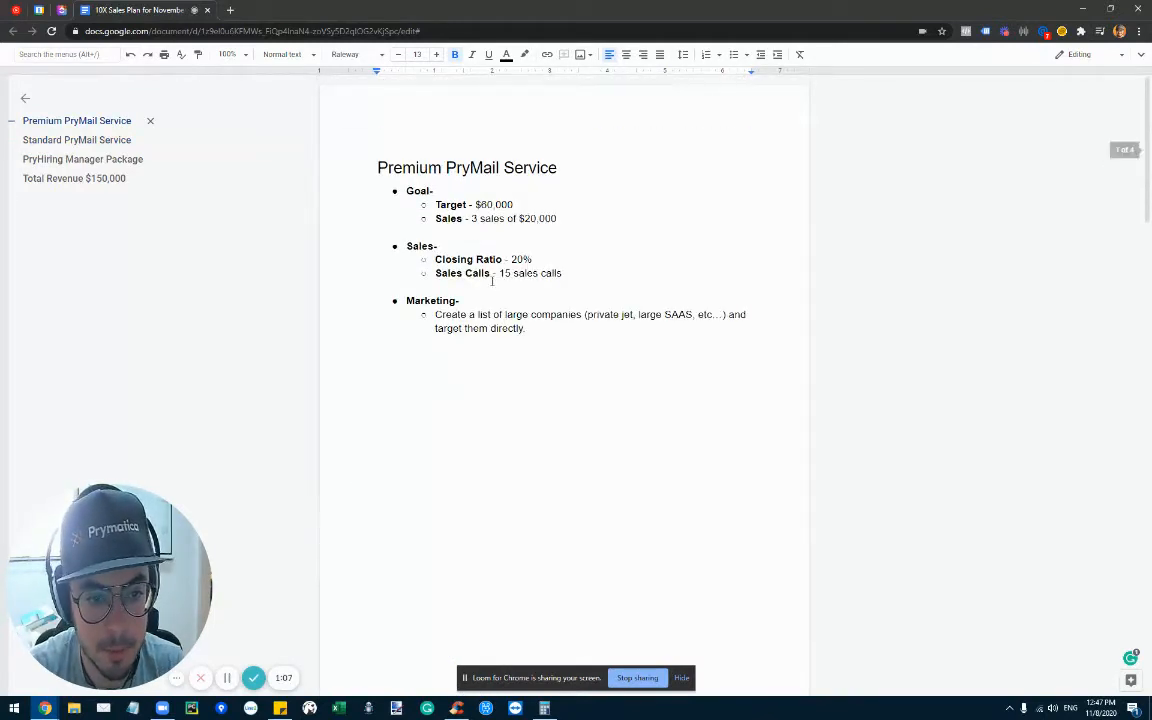
click(76, 140)
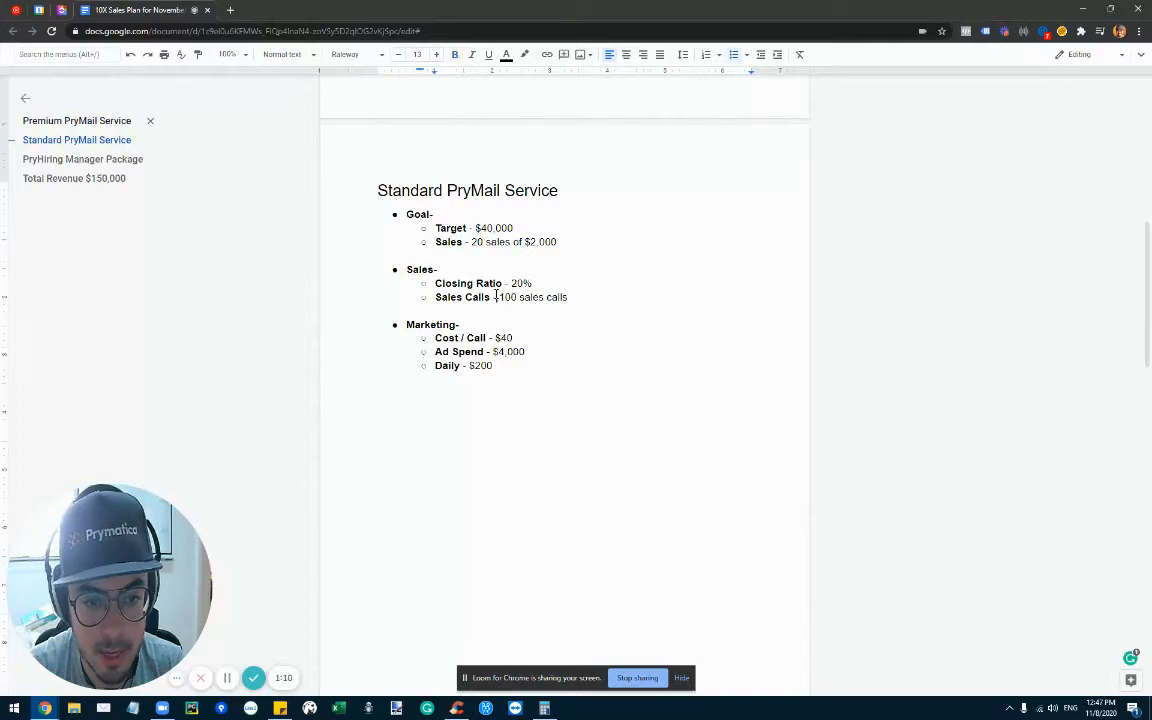
click(82, 160)
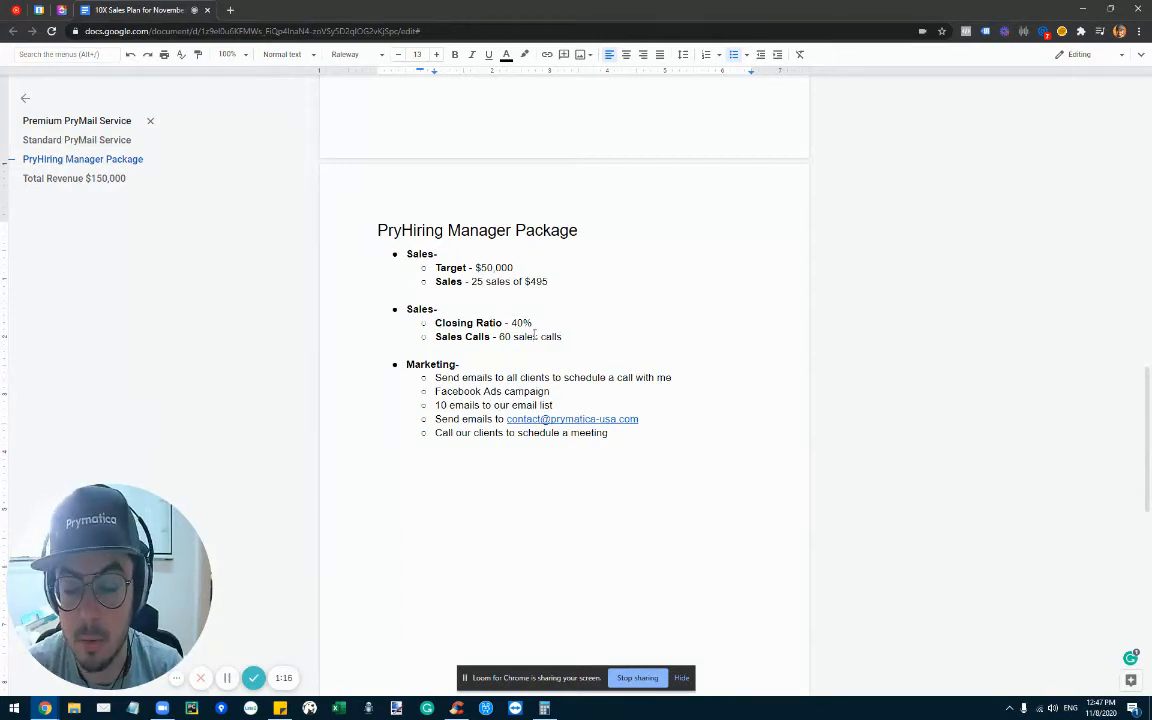
mouse_move(468, 290)
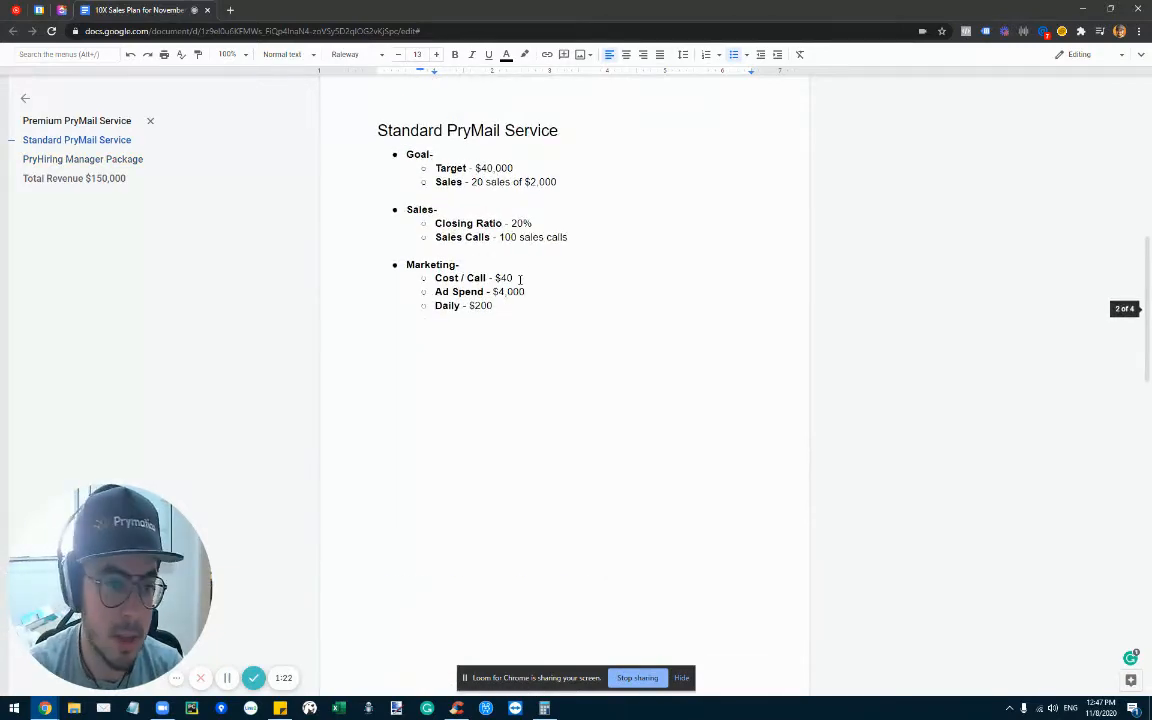
Step: Highlight the 60 sales calls figure, then return to the Premium PryMail Service section via the outline
scroll(down, 3)
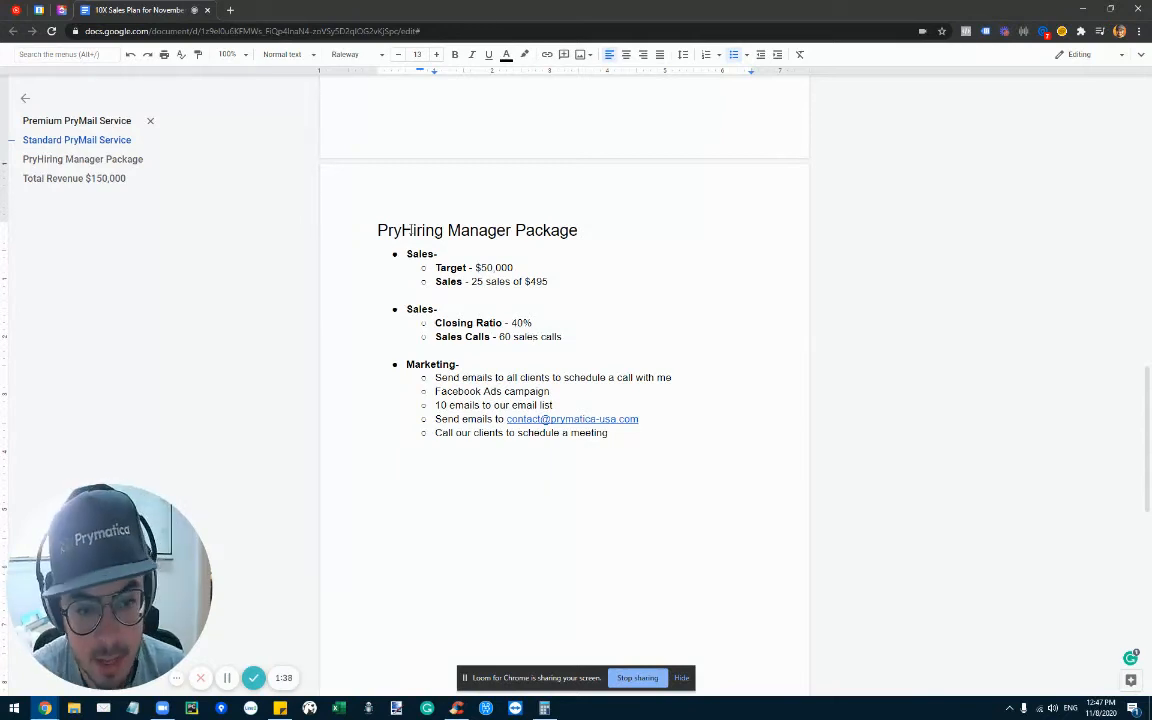
double_click(530, 336)
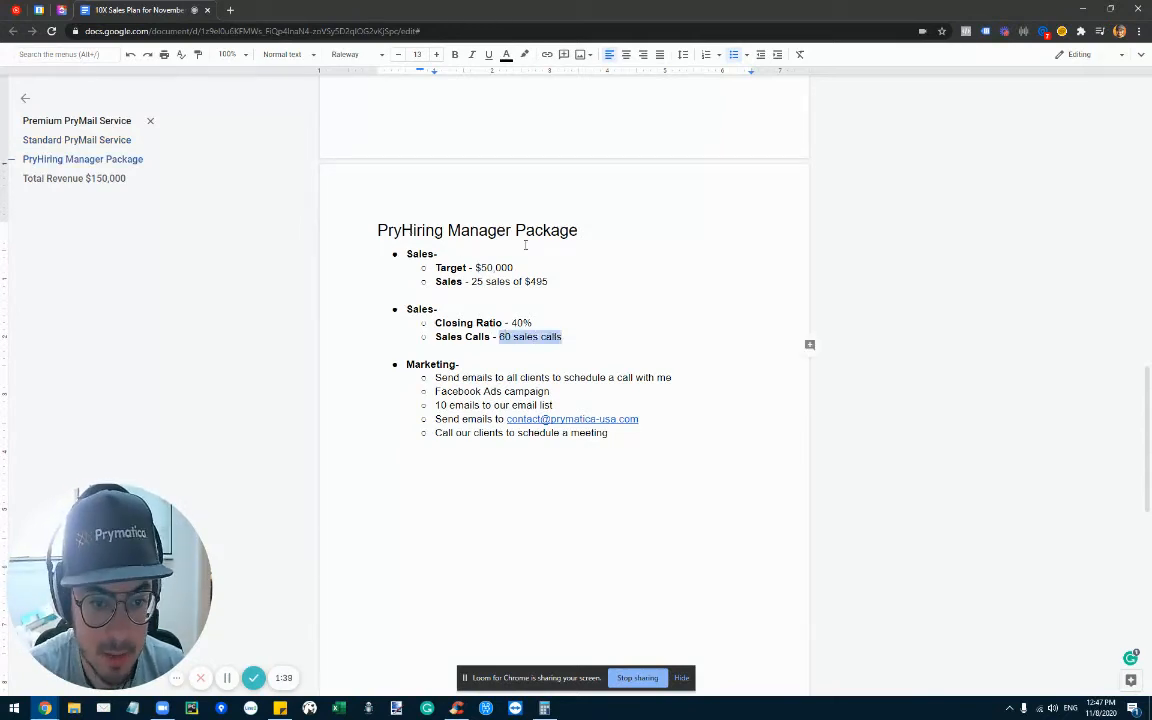
click(76, 140)
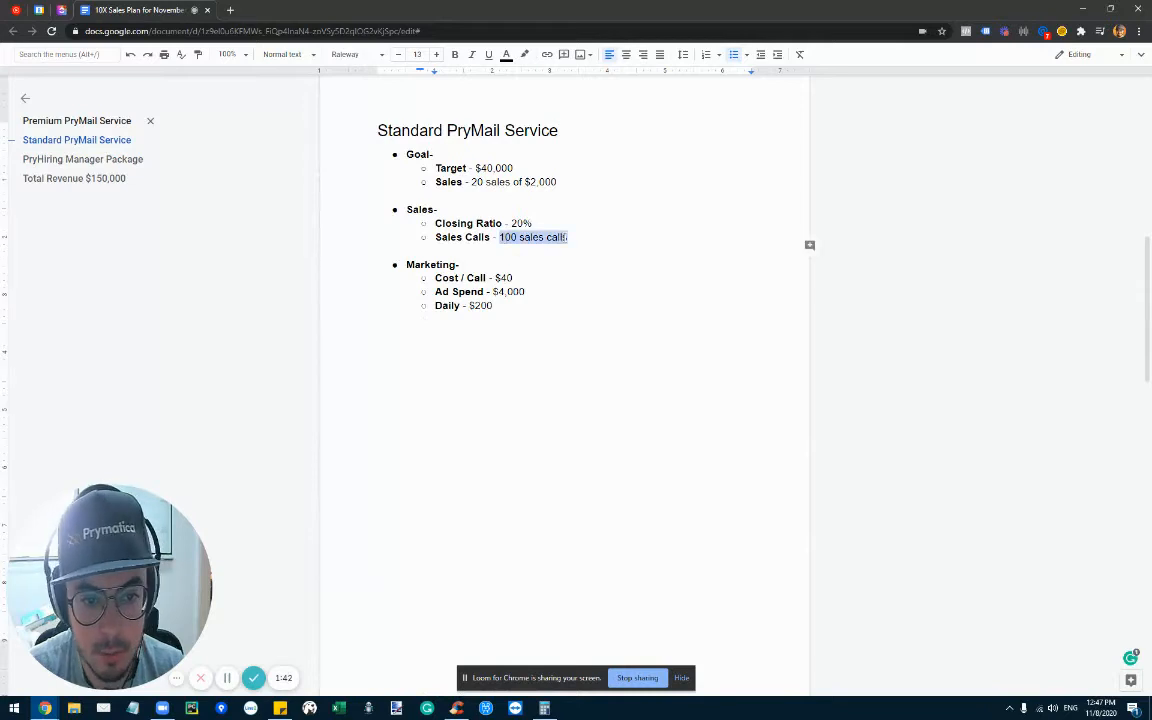
click(76, 120)
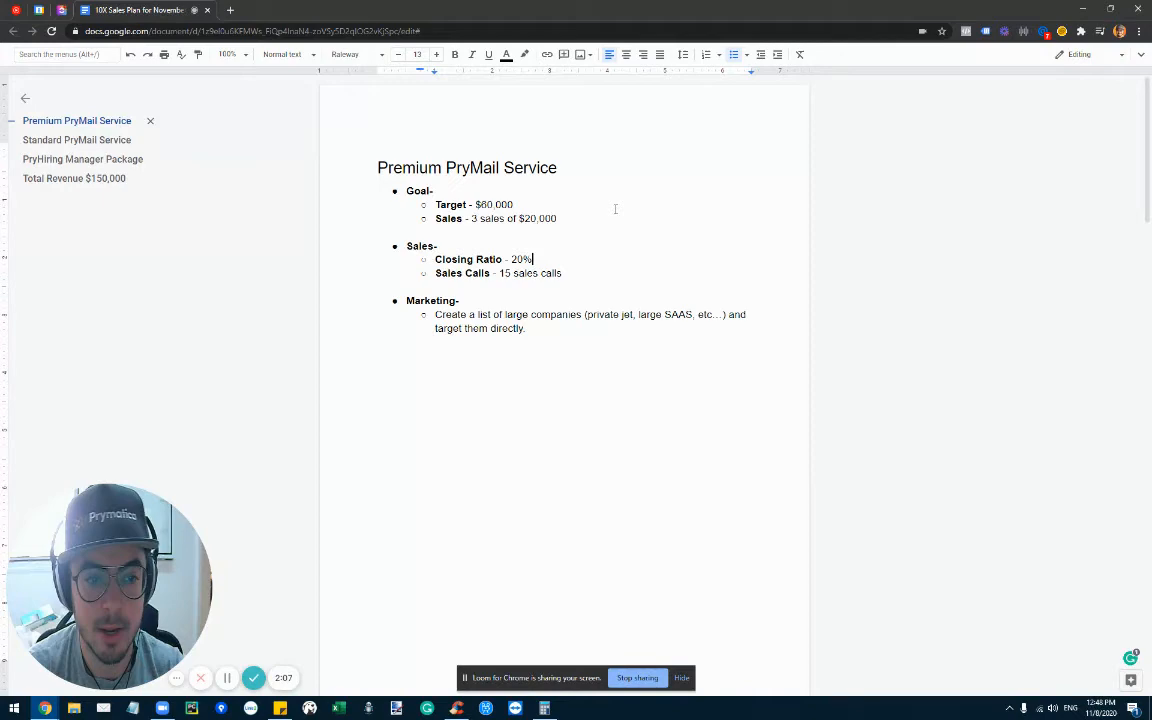
Step: Scroll down to the PryHiring Manager Package section with its $50,000 target
scroll(down, 3)
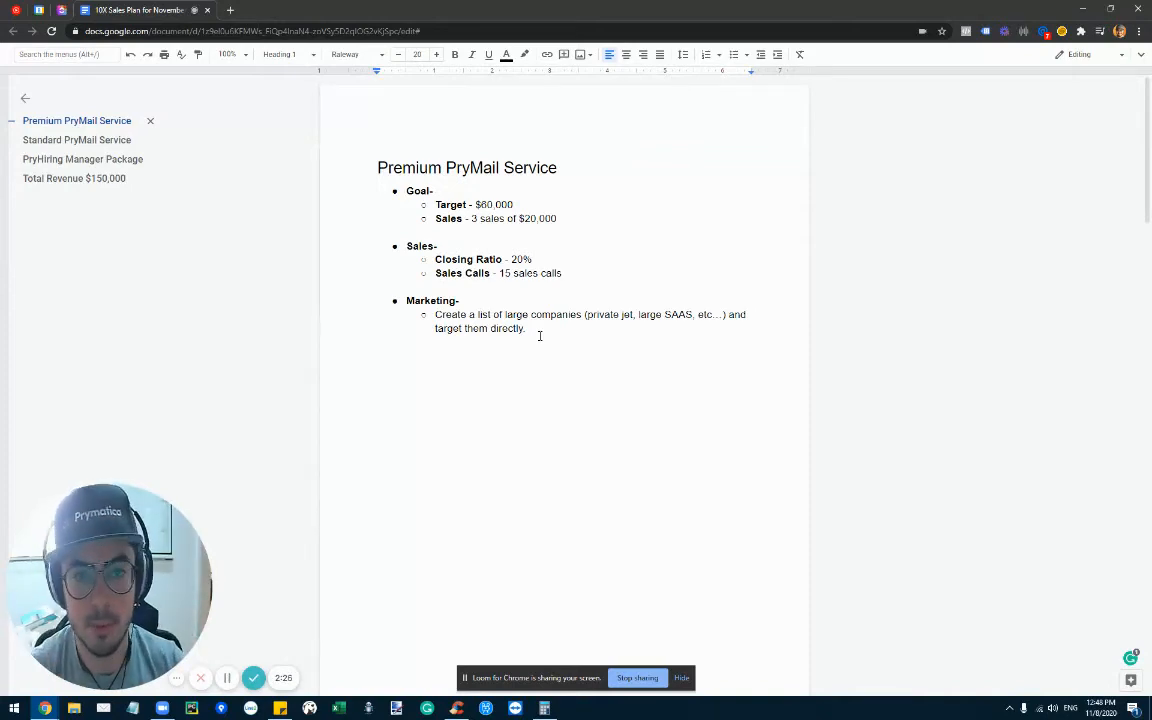
scroll(down, 3)
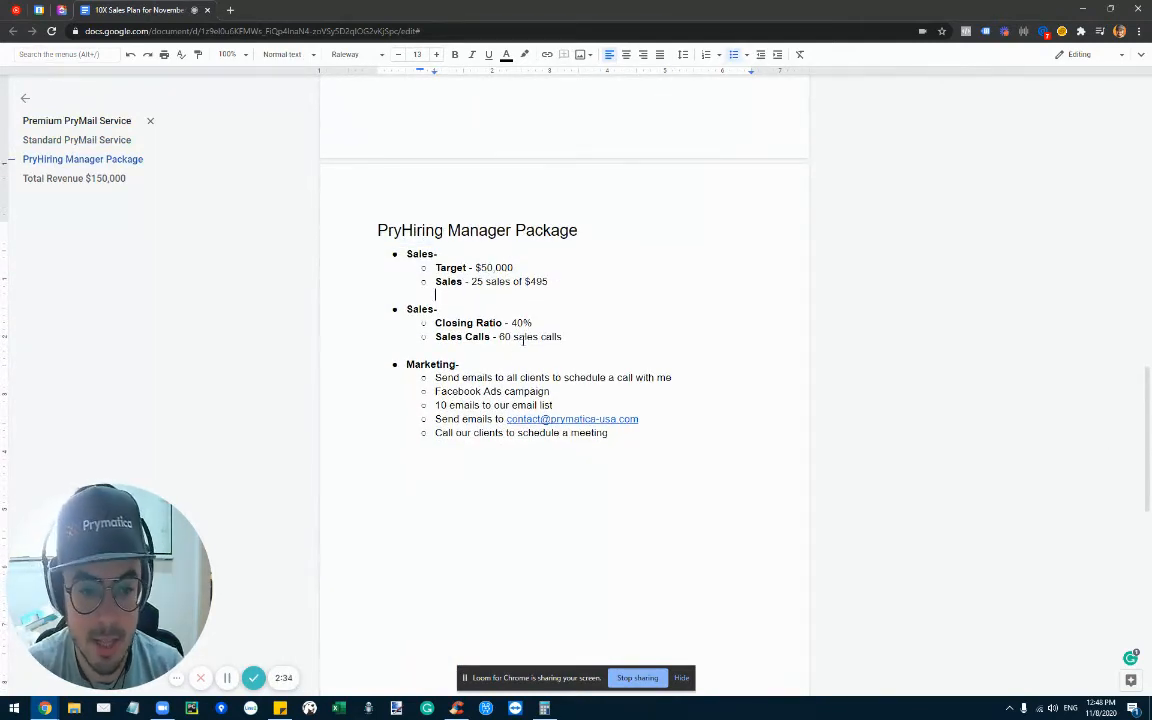
scroll(down, 3)
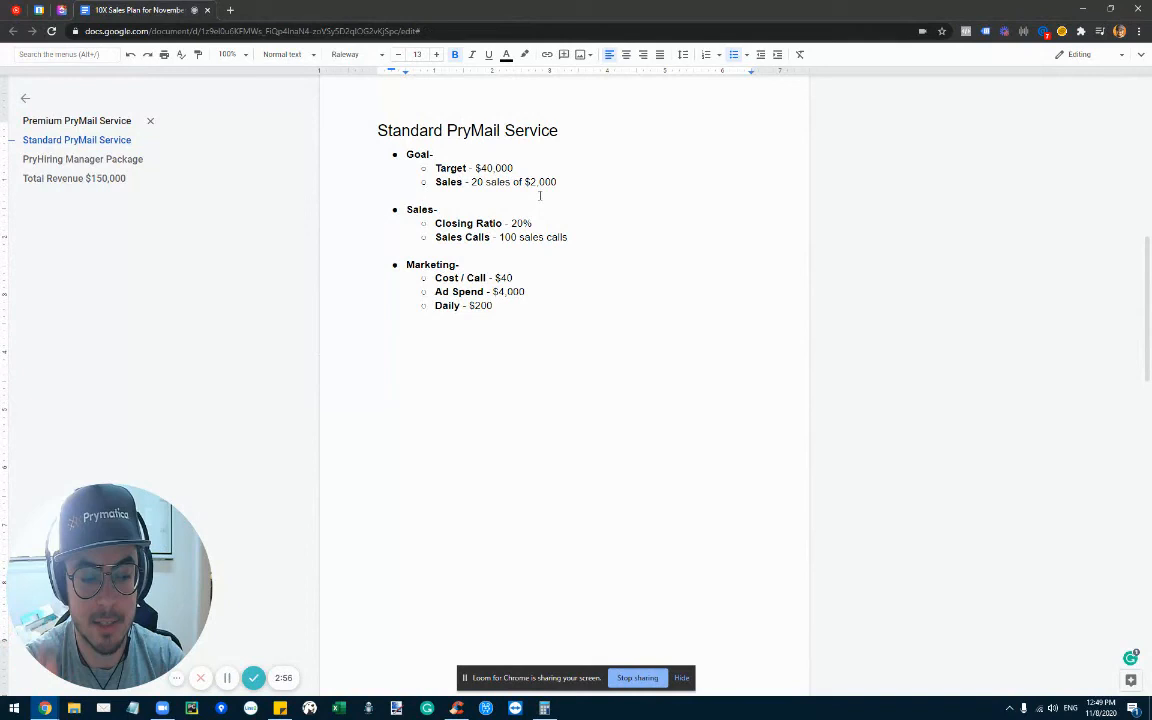
click(82, 160)
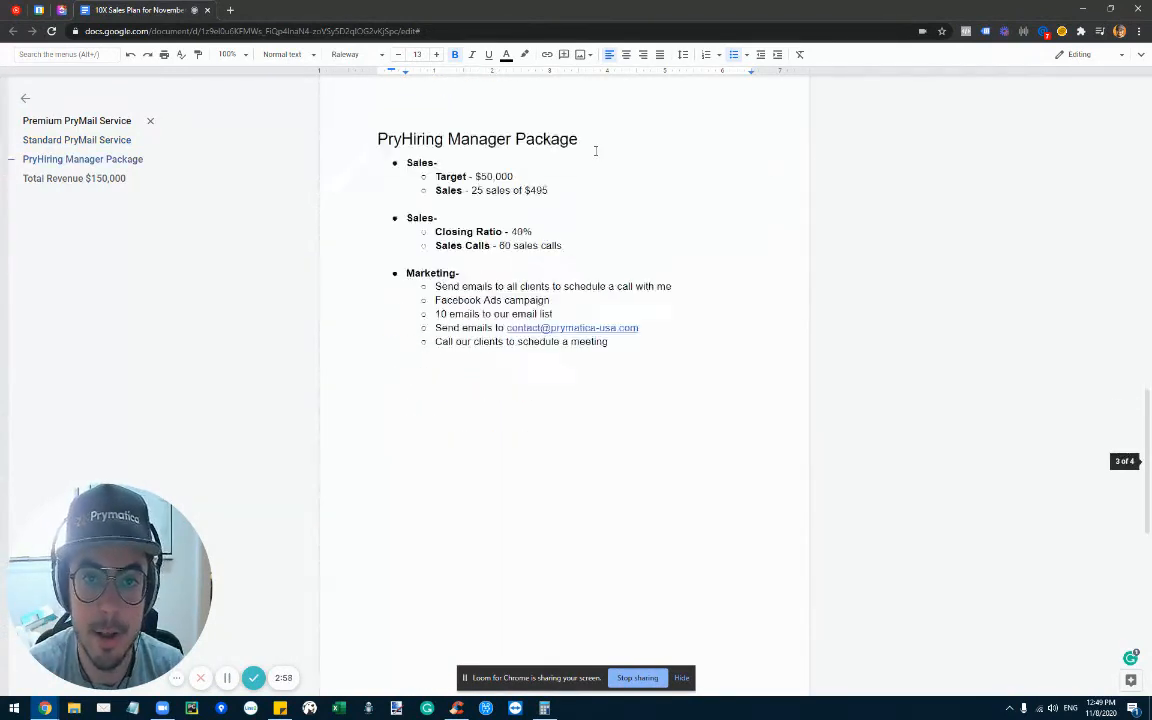